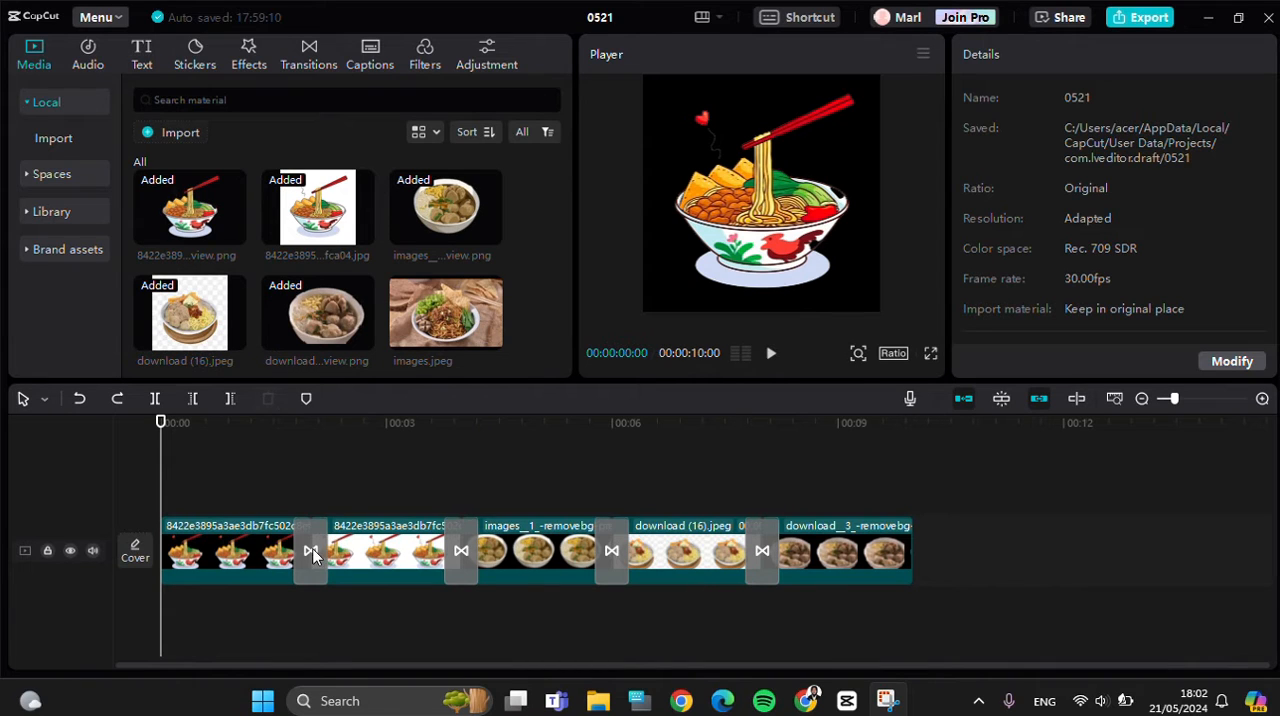
mouse_move(862, 656)
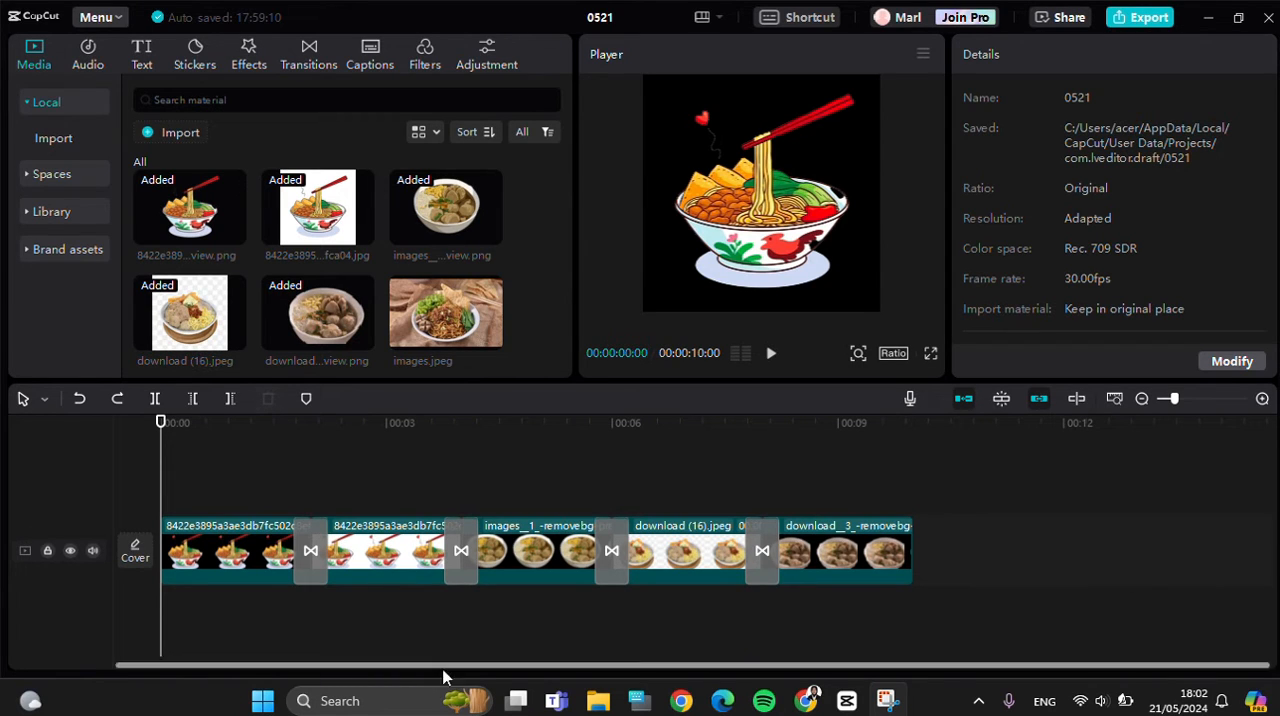
mouse_move(474, 520)
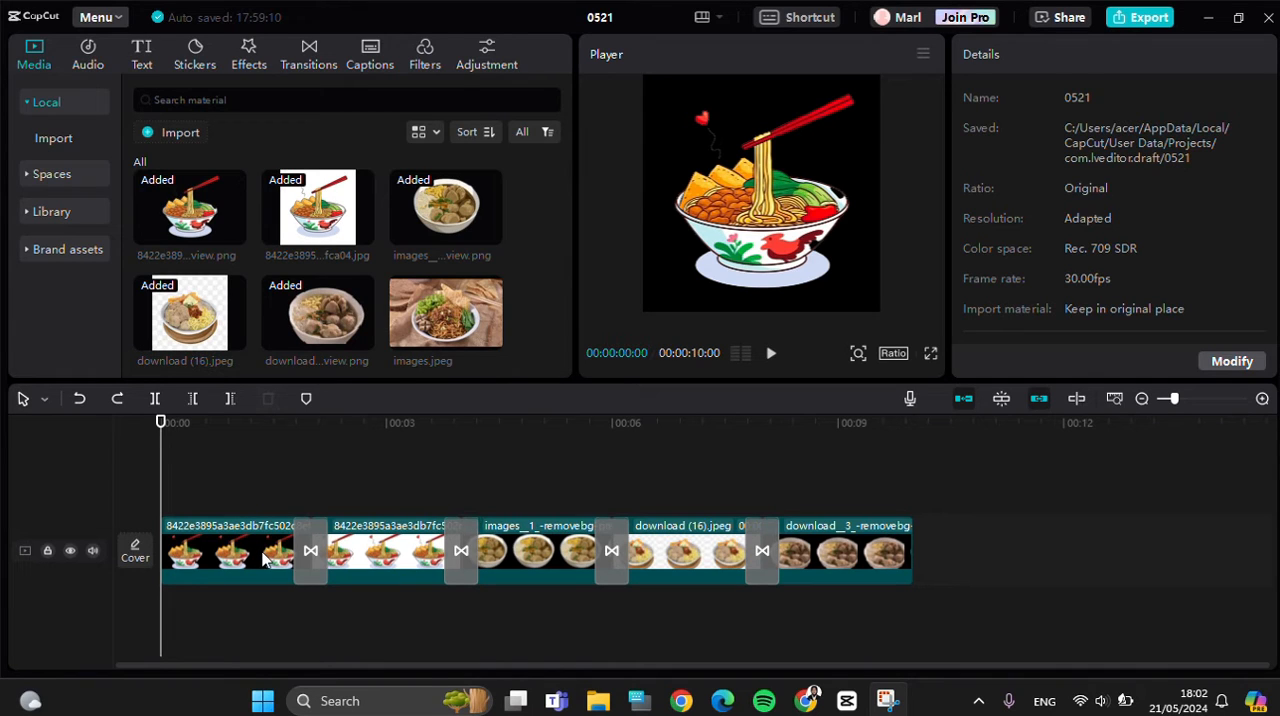
- Select all four transitions between the food clips together for removal
left_click(310, 550)
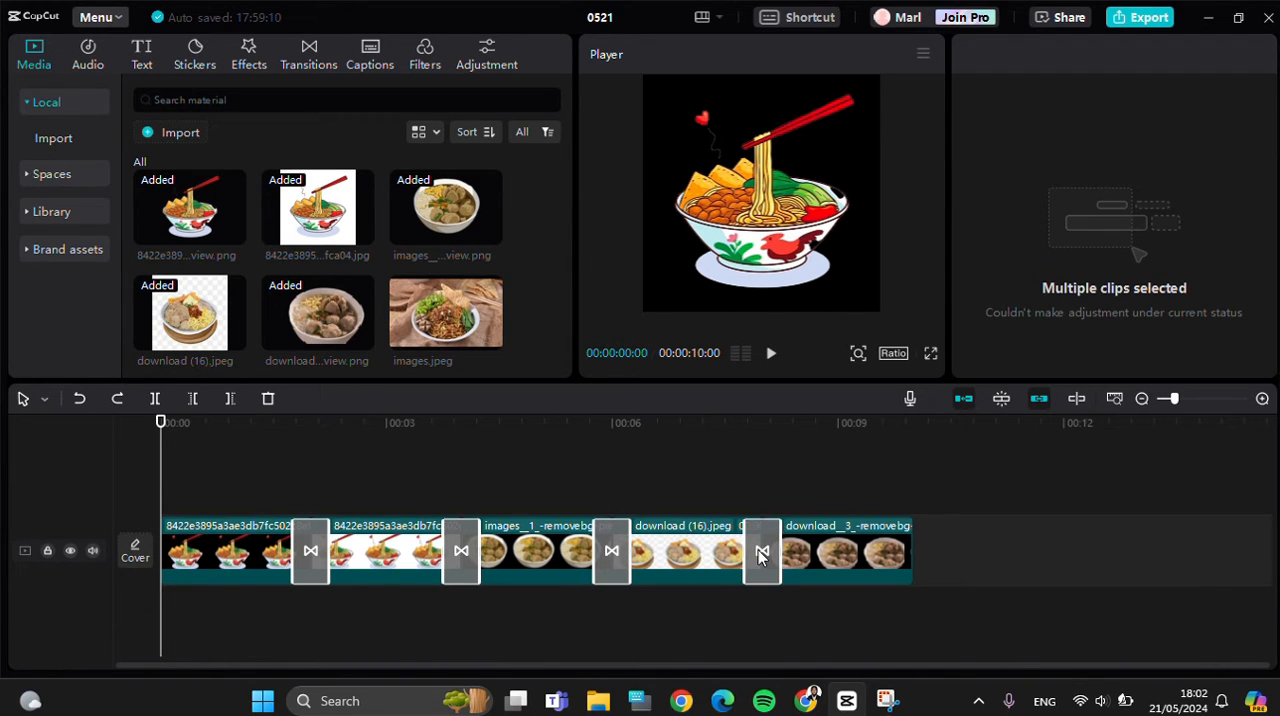
mouse_move(312, 550)
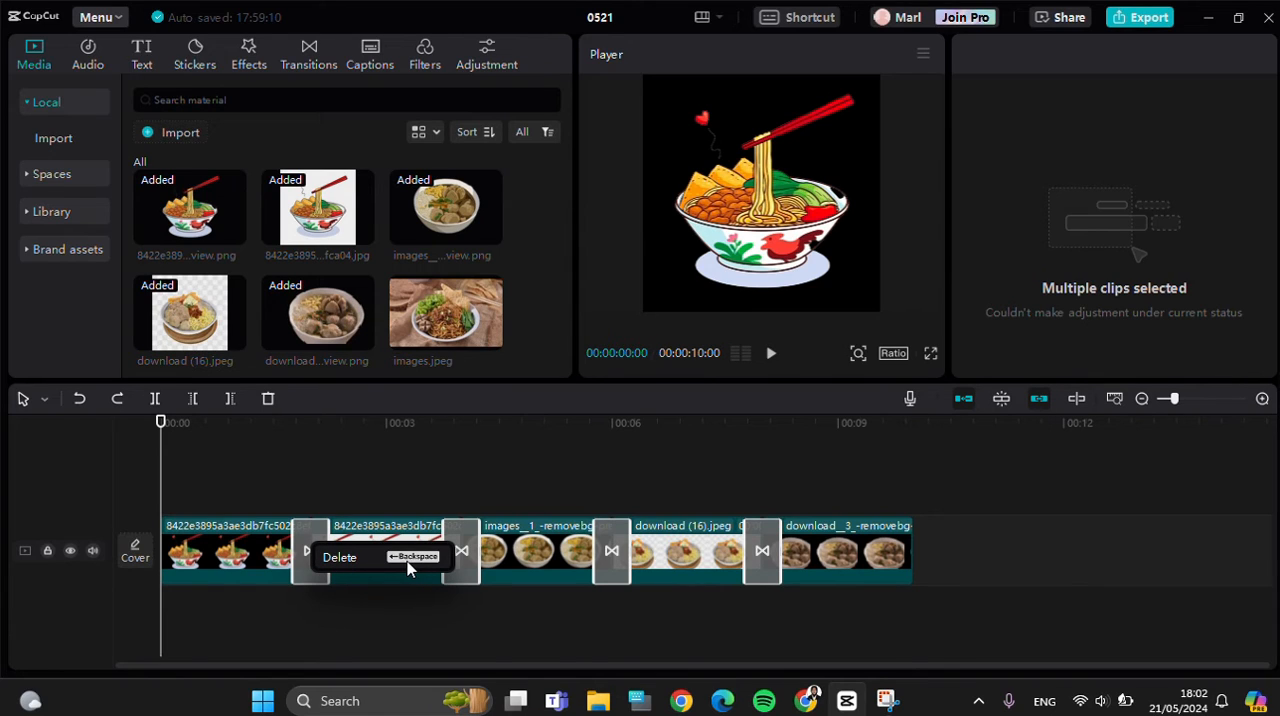
mouse_move(408, 552)
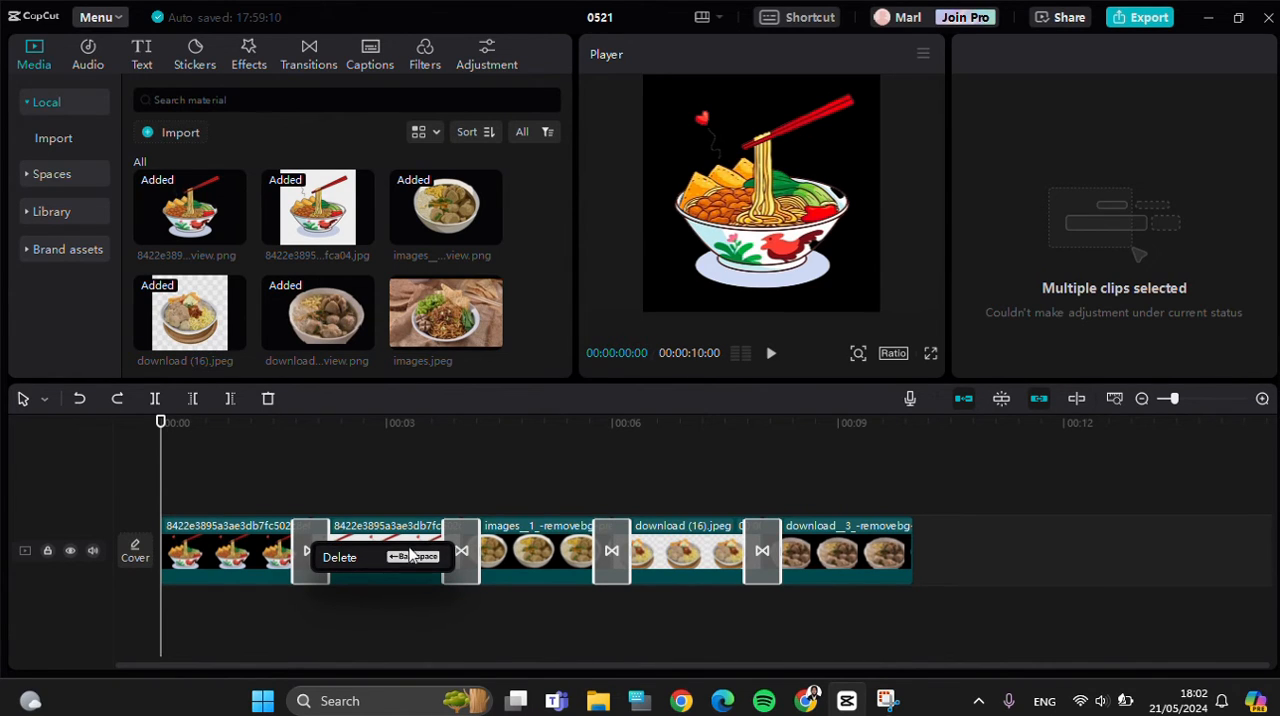
mouse_move(360, 560)
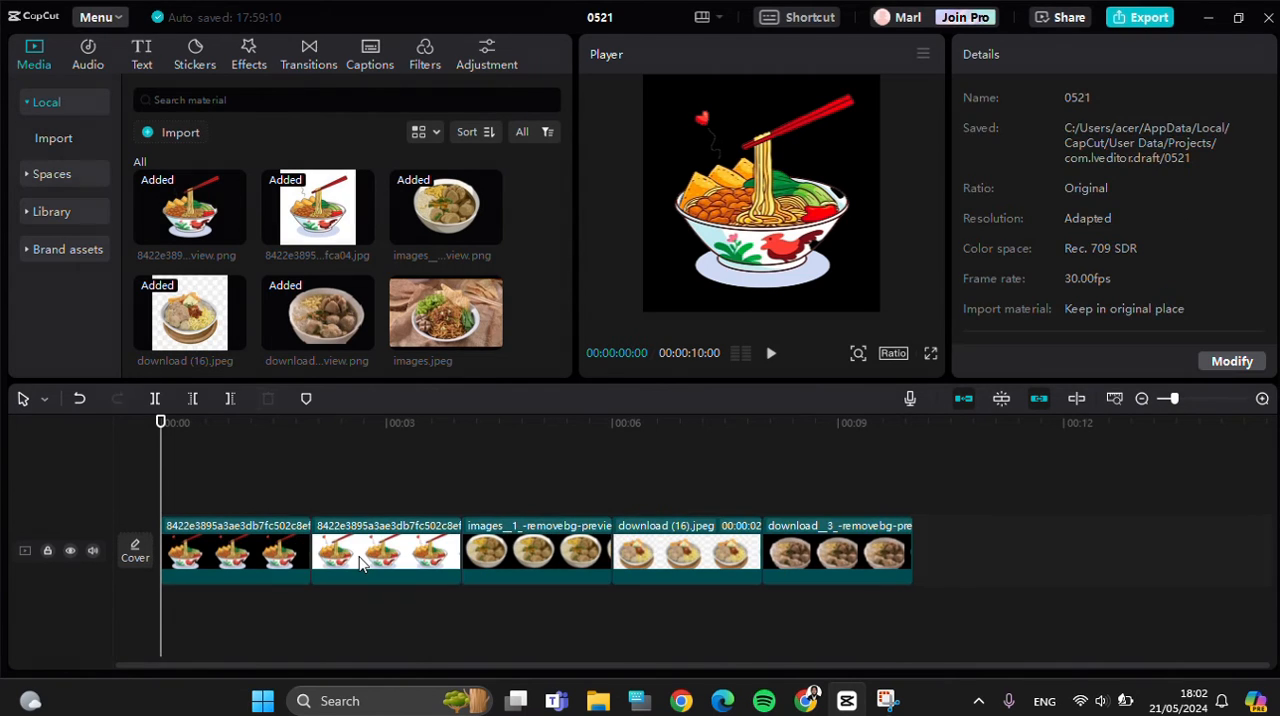
mouse_move(396, 516)
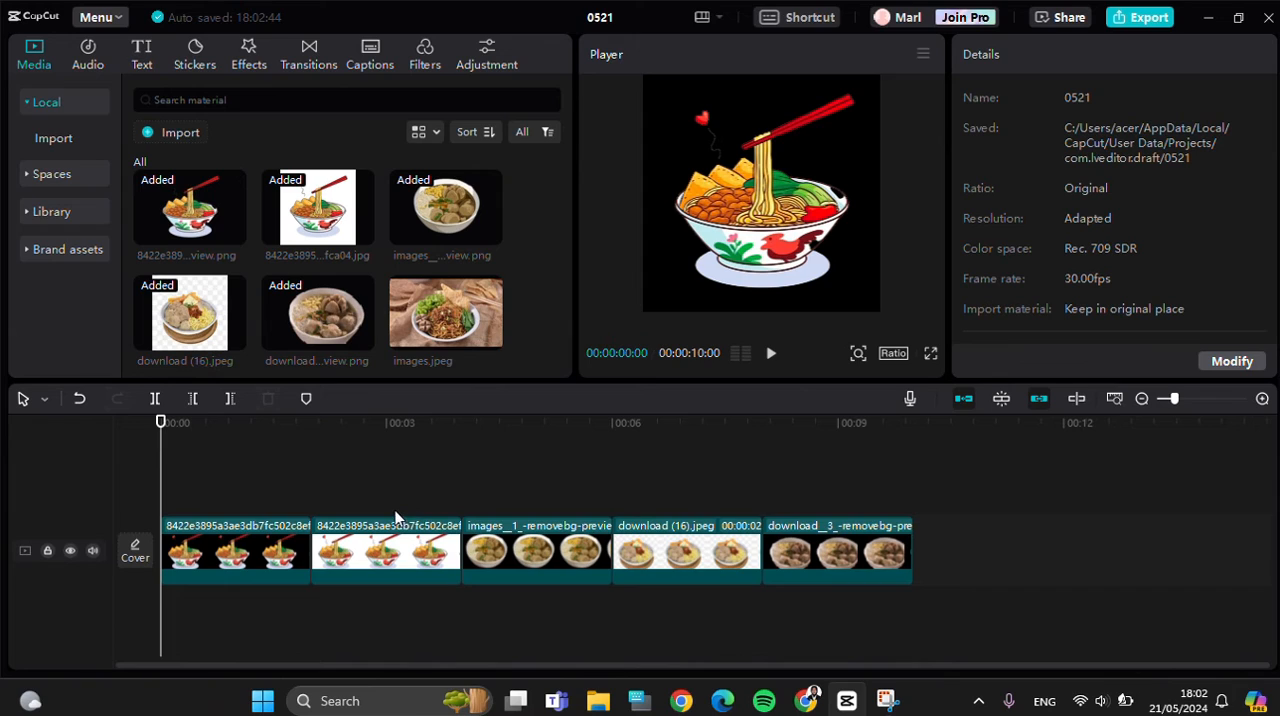
mouse_move(492, 552)
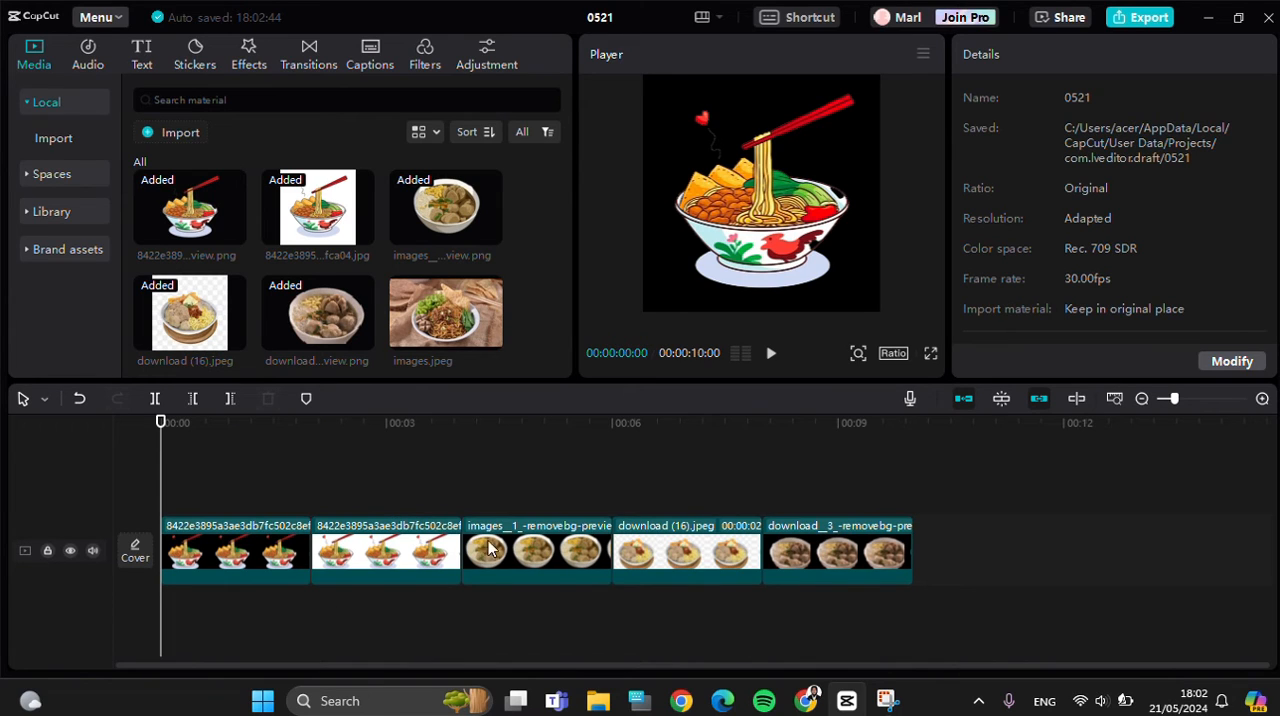
mouse_move(492, 516)
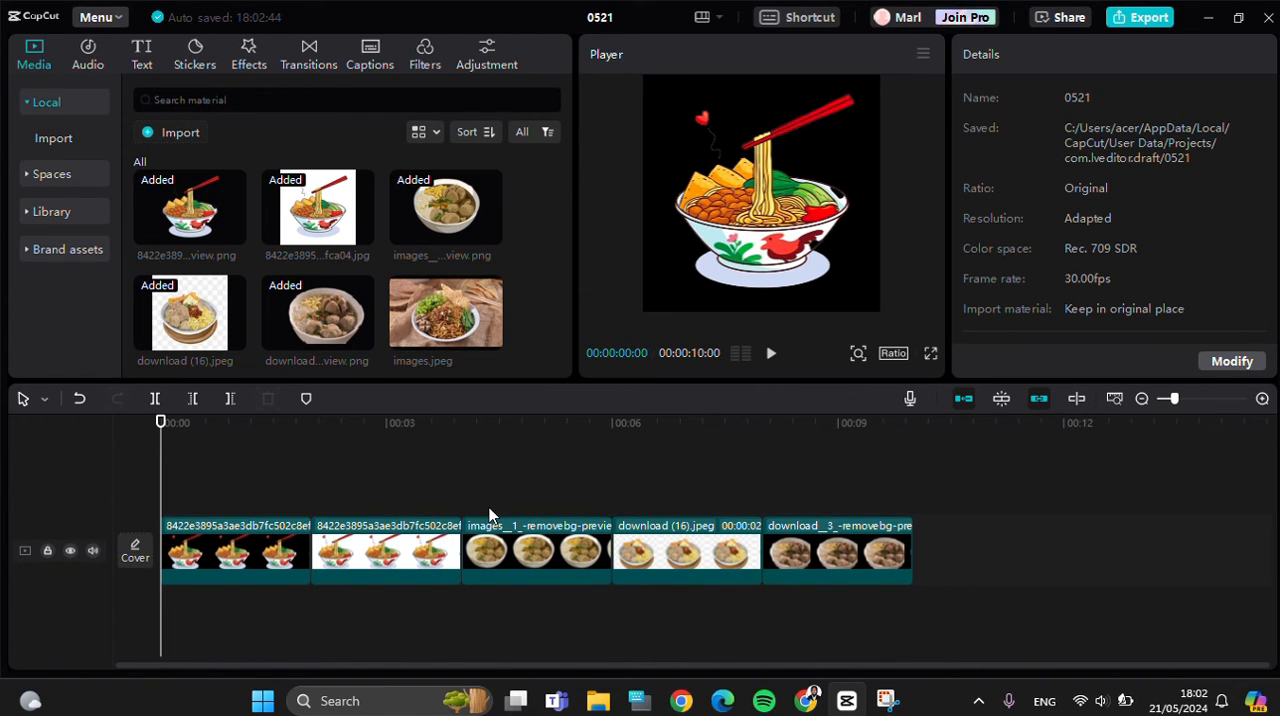
- Play the transition-free sequence in the Player, cutting straight between the food images
left_click(770, 352)
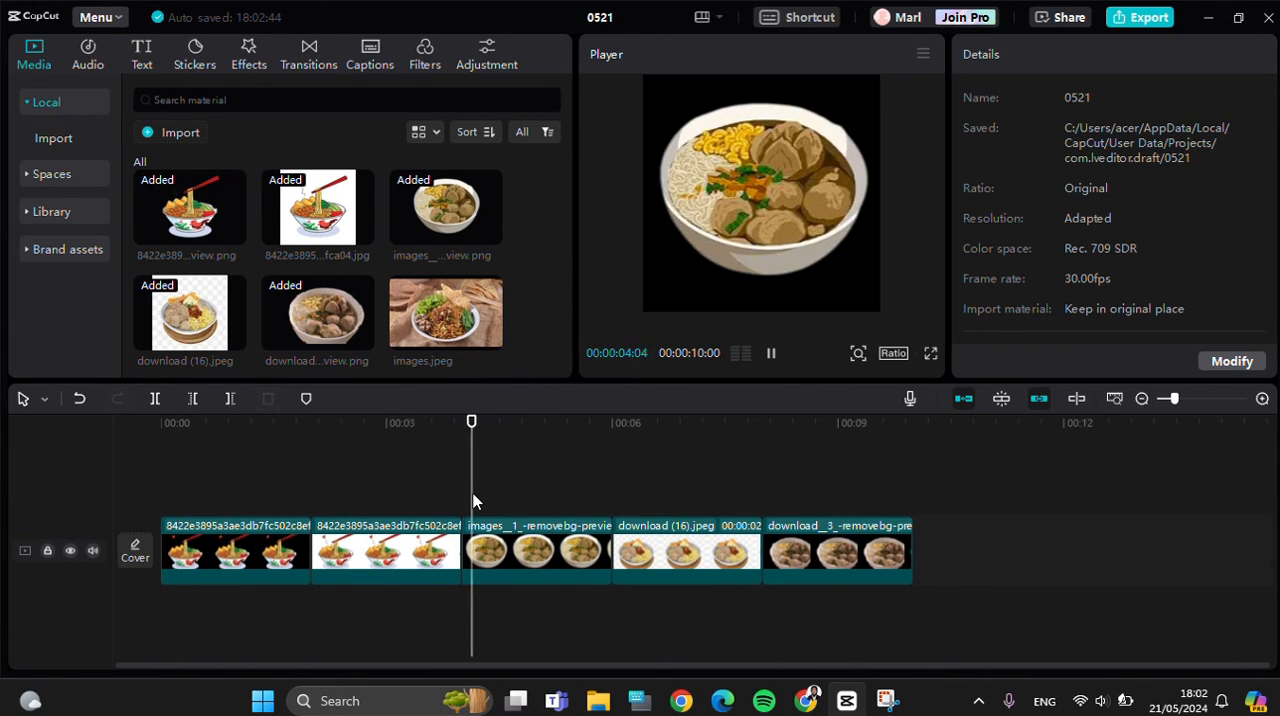
left_click(620, 422)
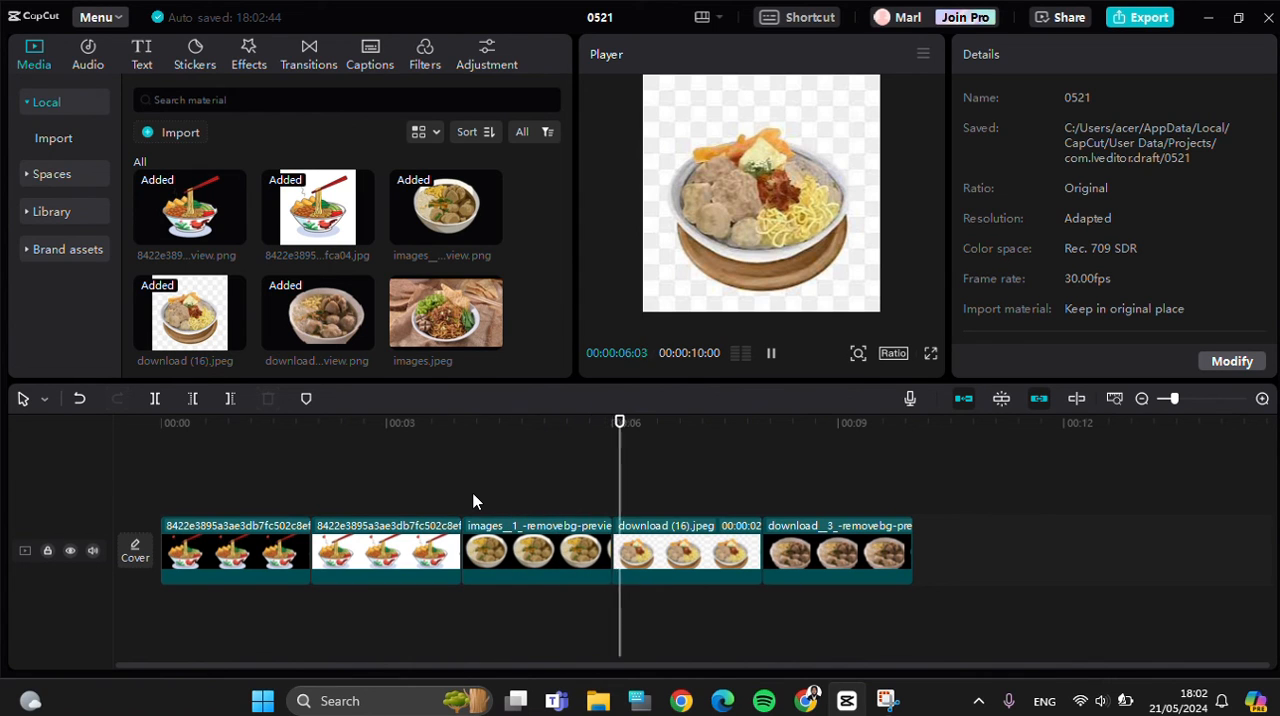